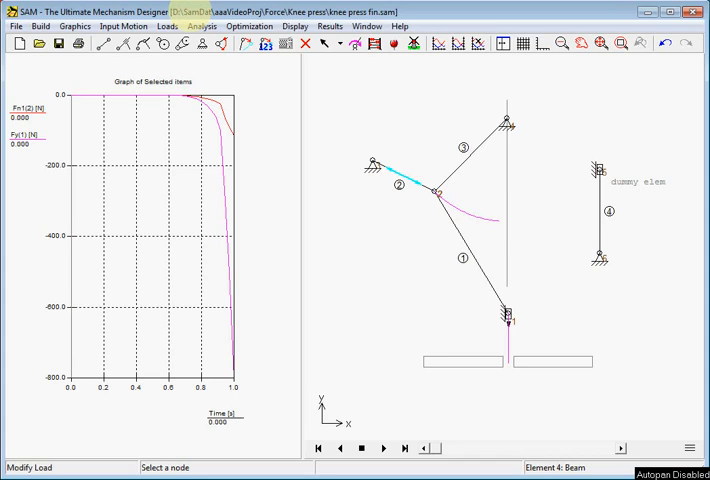
{"action": "mouse_move", "coordinate": [192, 18]}
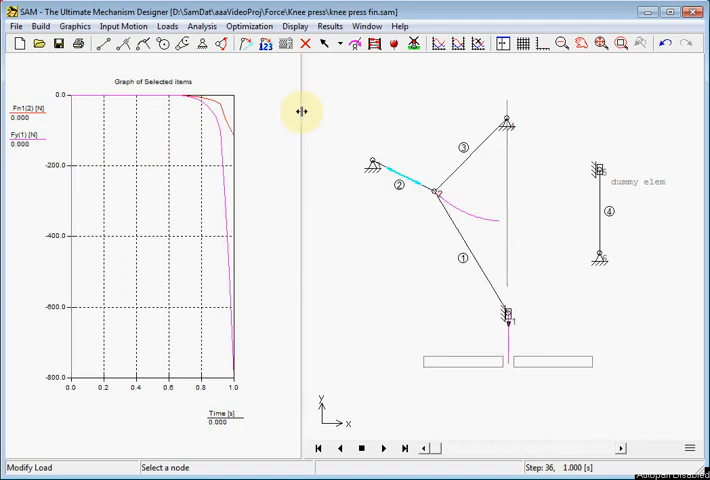
{"action": "mouse_move", "coordinate": [287, 160]}
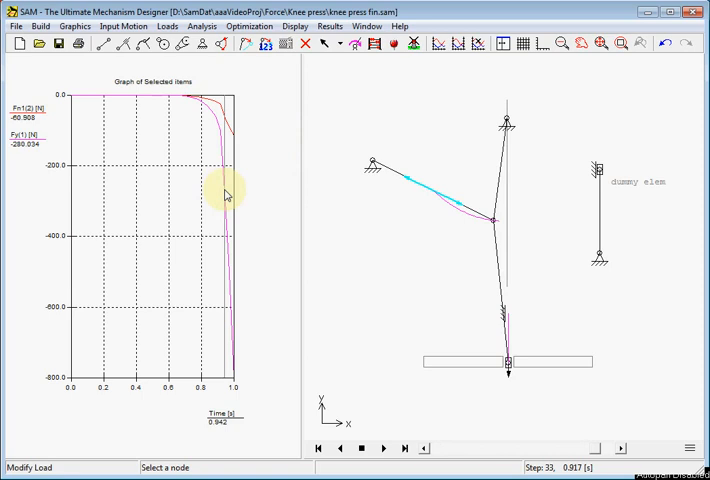
Step: Open the recent file 'knee press base.sam' and scrub its animation in the empty graph
{"action": "left_click", "coordinate": [336, 448]}
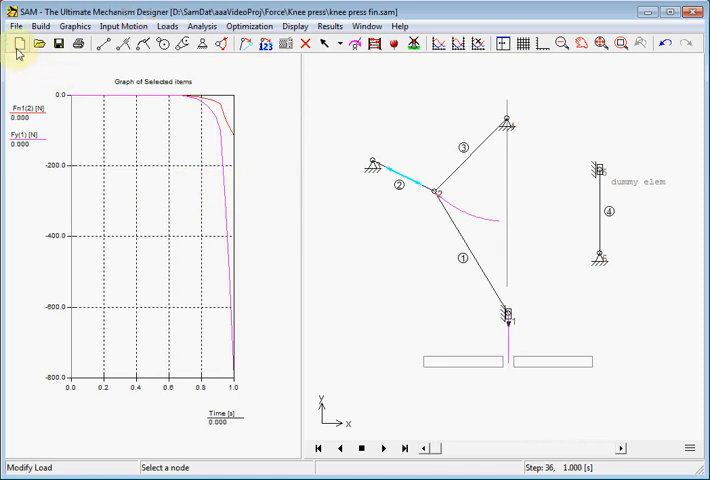
{"action": "left_click", "coordinate": [15, 26]}
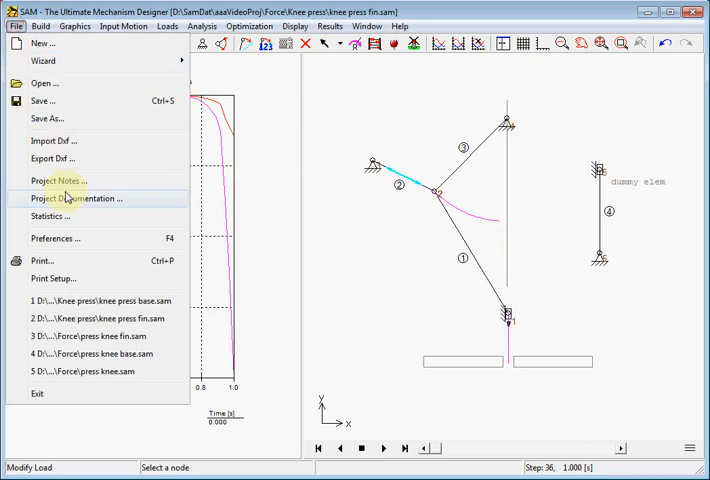
{"action": "left_click", "coordinate": [119, 308]}
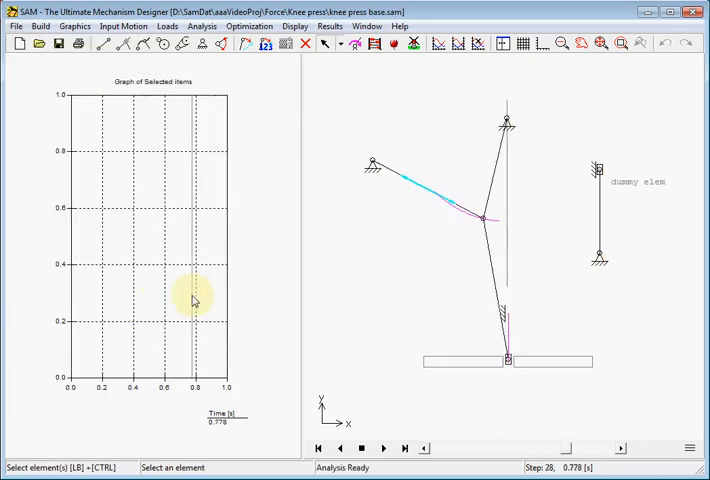
{"action": "left_click", "coordinate": [332, 448]}
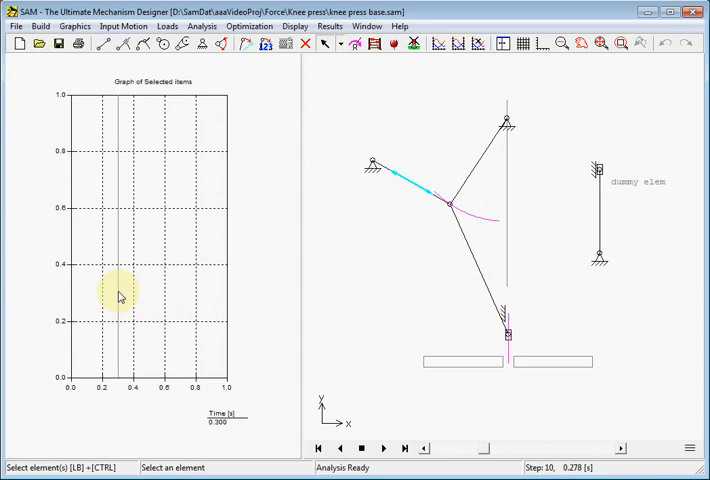
{"action": "left_click", "coordinate": [405, 448]}
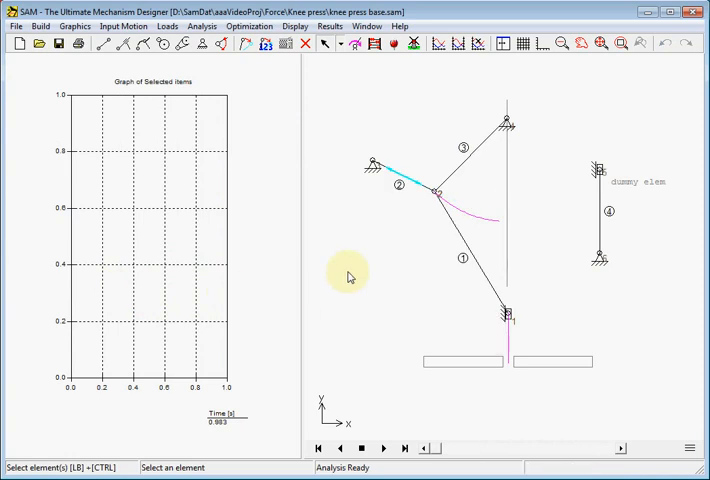
{"action": "mouse_move", "coordinate": [349, 277]}
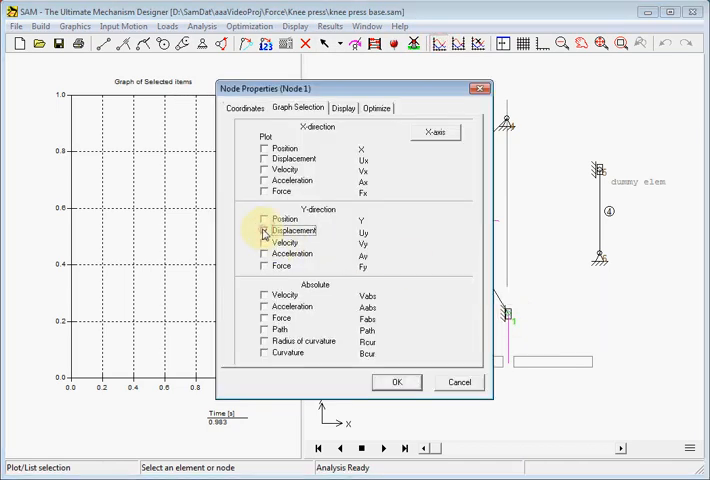
Step: Tick Y-direction displacement for node 1 and X-direction displacement for node 4 for graphing
{"action": "left_click", "coordinate": [396, 382]}
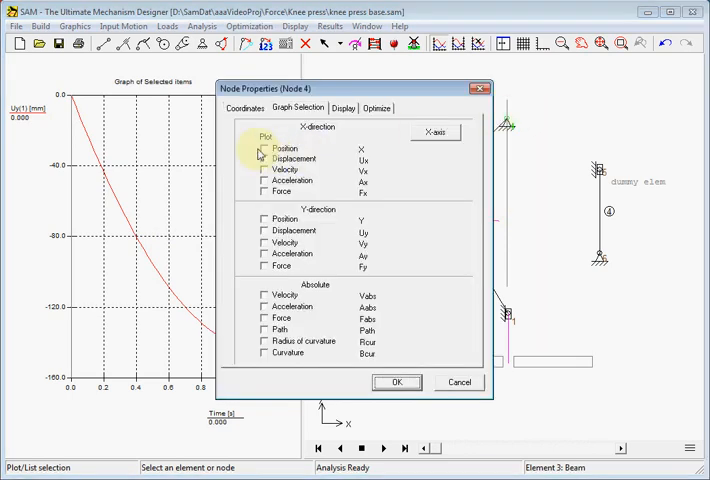
{"action": "left_click", "coordinate": [265, 159]}
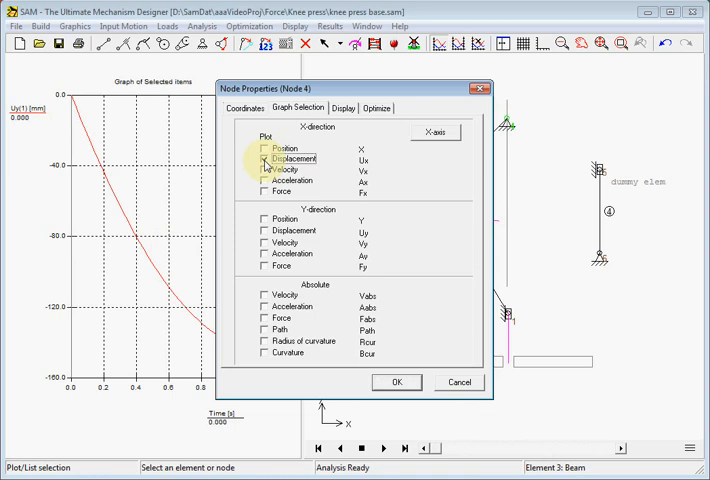
{"action": "left_click", "coordinate": [264, 169]}
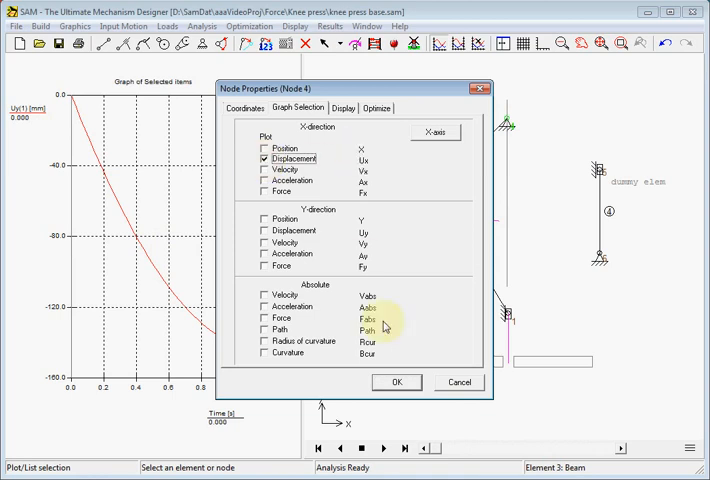
{"action": "left_click", "coordinate": [396, 381]}
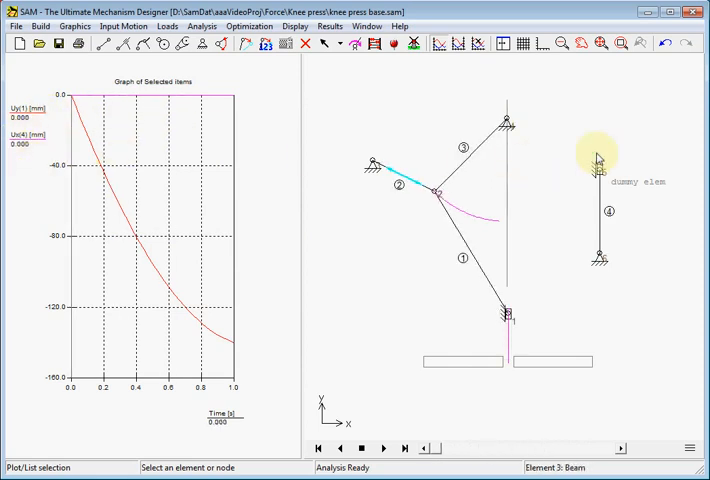
{"action": "mouse_move", "coordinate": [628, 135]}
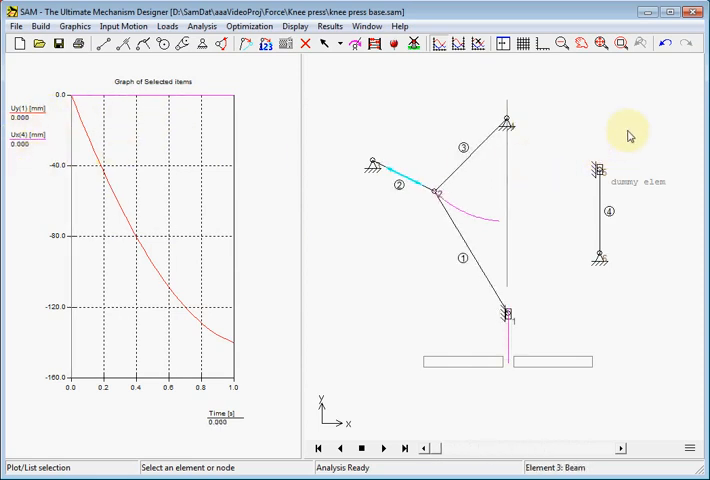
{"action": "mouse_move", "coordinate": [645, 147]}
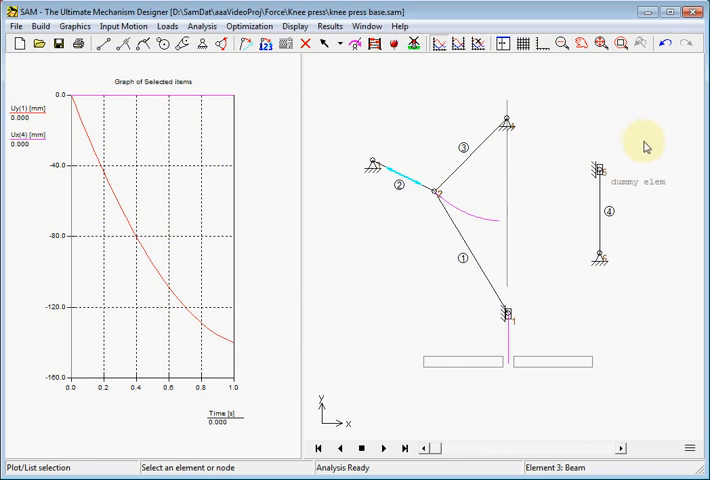
{"action": "mouse_move", "coordinate": [643, 165]}
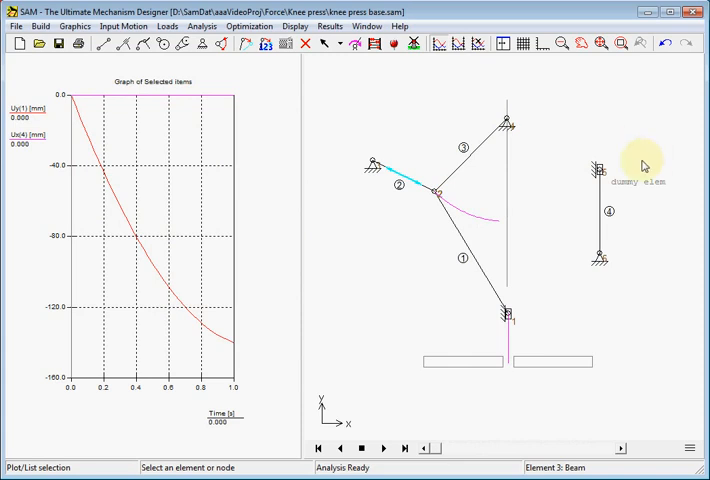
{"action": "mouse_move", "coordinate": [652, 228]}
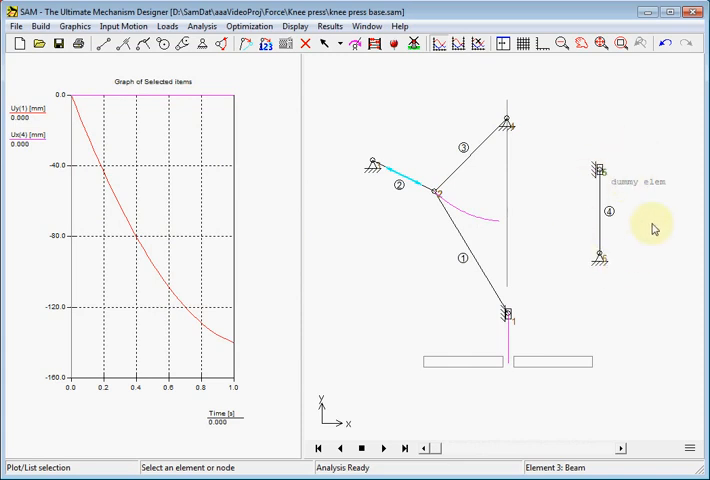
{"action": "mouse_move", "coordinate": [602, 182]}
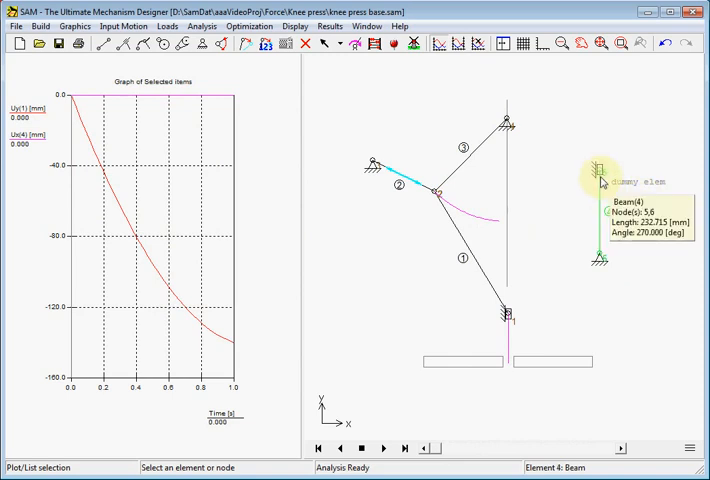
{"action": "mouse_move", "coordinate": [600, 223]}
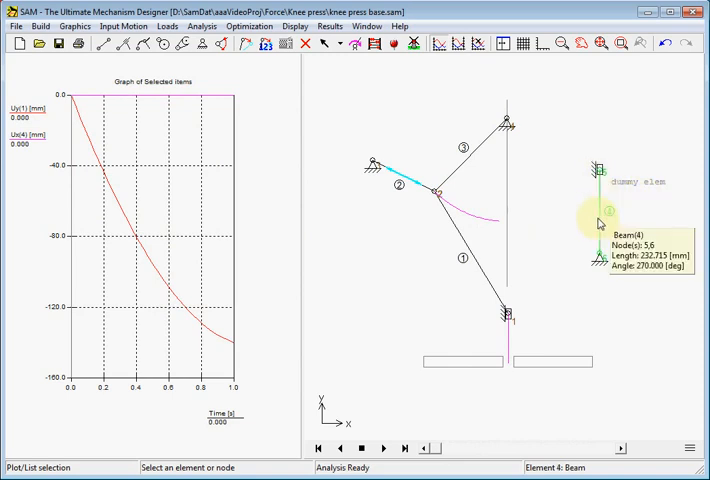
Step: Graph beam 4's angle A(4), a constant −90° line, and scrub the animation
{"action": "double_click", "coordinate": [607, 210]}
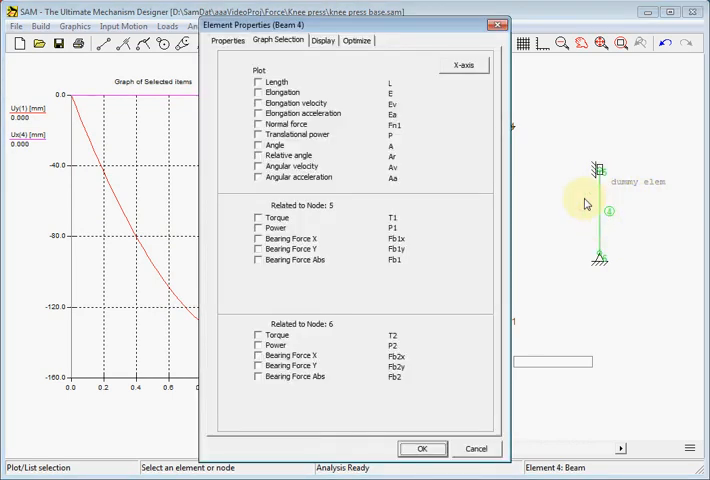
{"action": "left_click", "coordinate": [258, 145]}
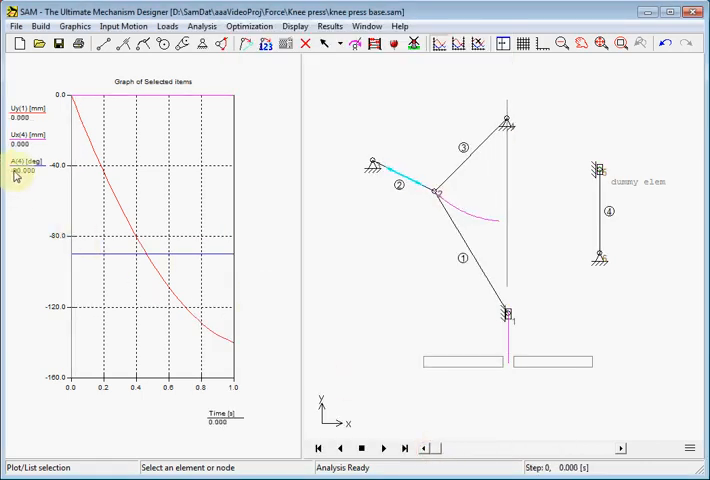
{"action": "left_click", "coordinate": [405, 448]}
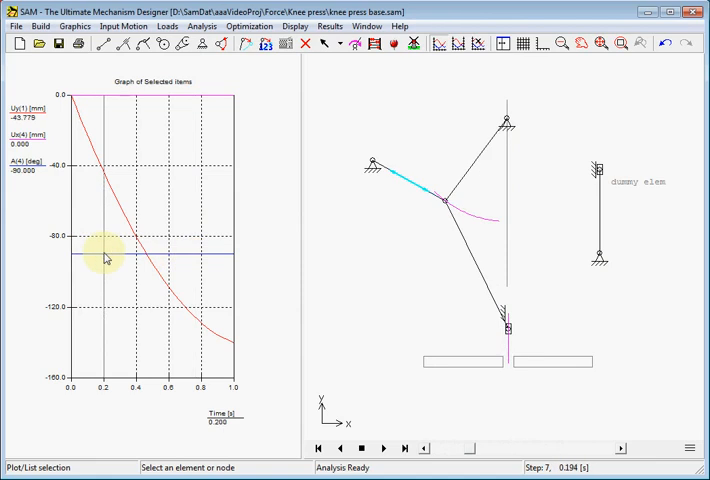
{"action": "left_click", "coordinate": [405, 448]}
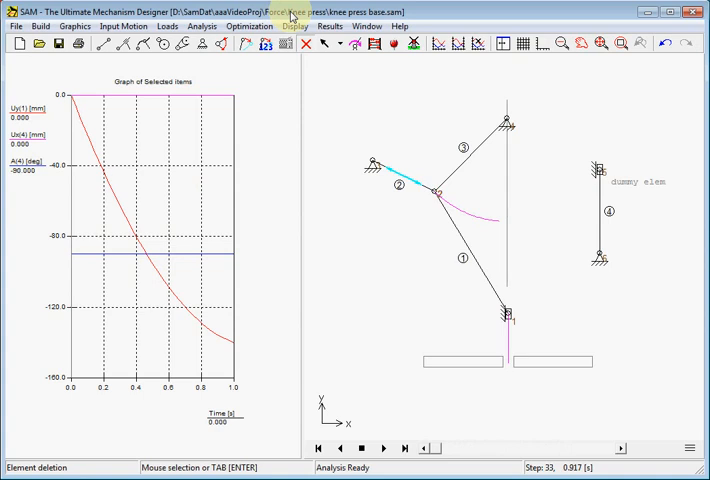
Step: Export the Uy(1), Ux(4) and A(4) columns to table.TXT, overwriting the existing file
{"action": "left_click", "coordinate": [329, 26]}
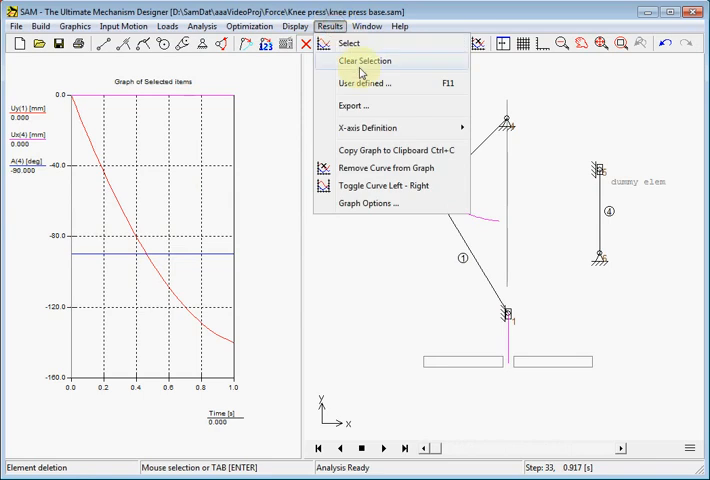
{"action": "left_click", "coordinate": [352, 105]}
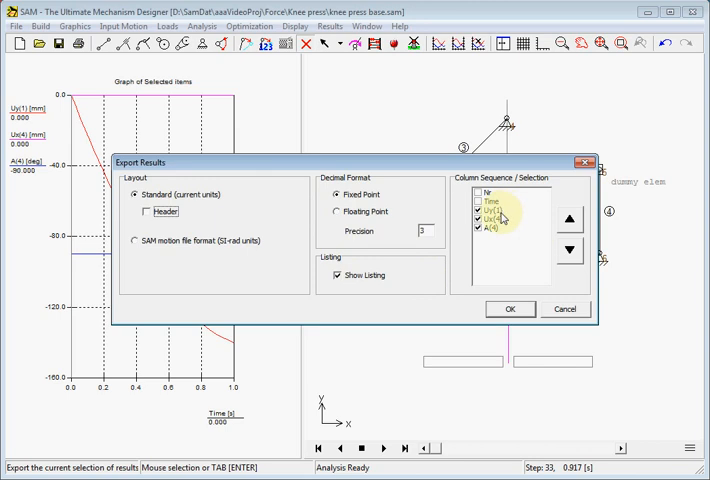
{"action": "mouse_move", "coordinate": [505, 228]}
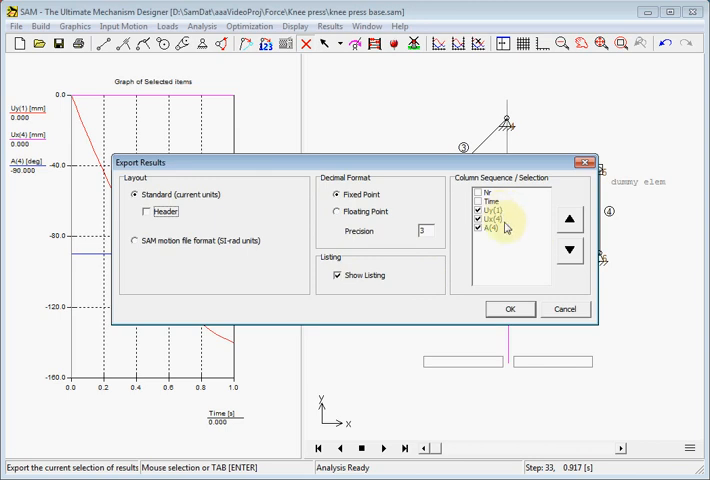
{"action": "left_click", "coordinate": [497, 225]}
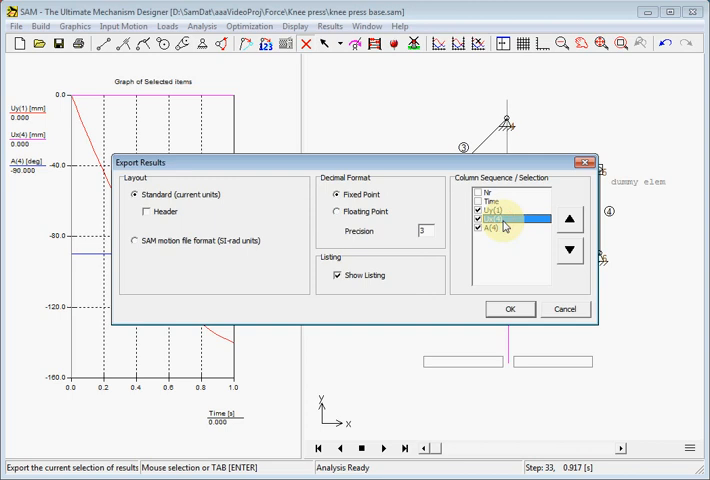
{"action": "left_click", "coordinate": [490, 228]}
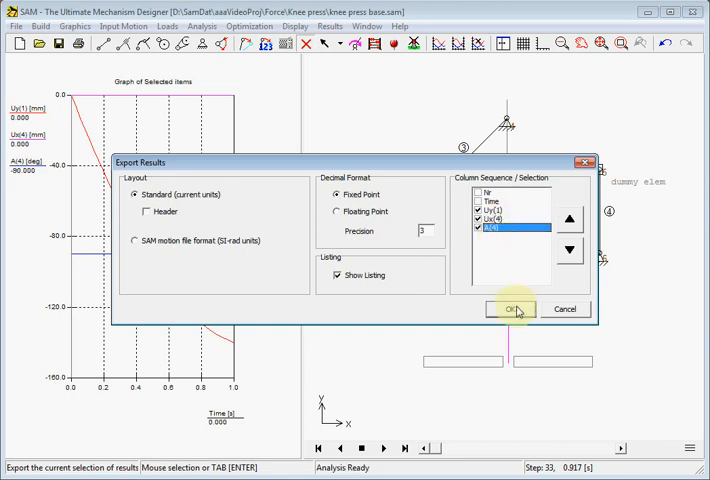
{"action": "left_click", "coordinate": [512, 308]}
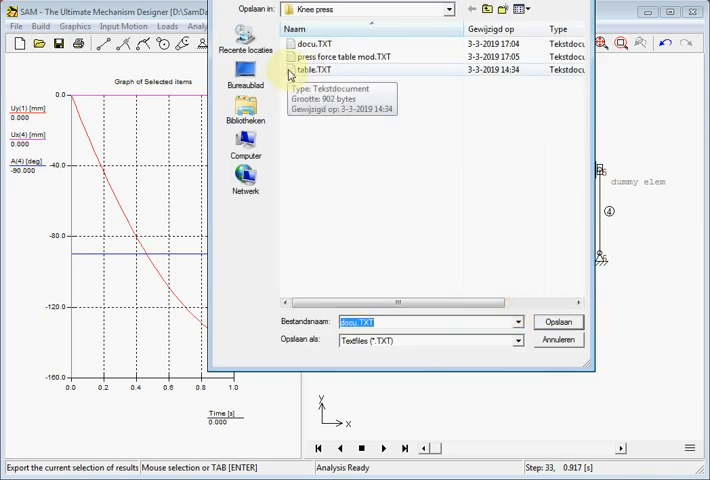
{"action": "left_click", "coordinate": [558, 322]}
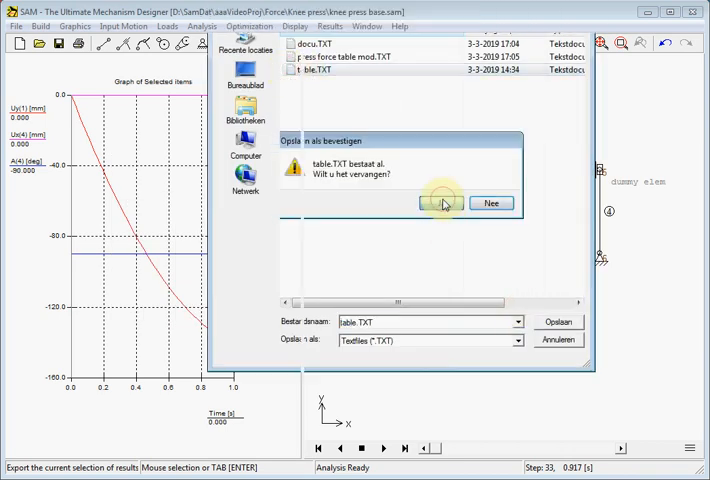
{"action": "left_click", "coordinate": [445, 203]}
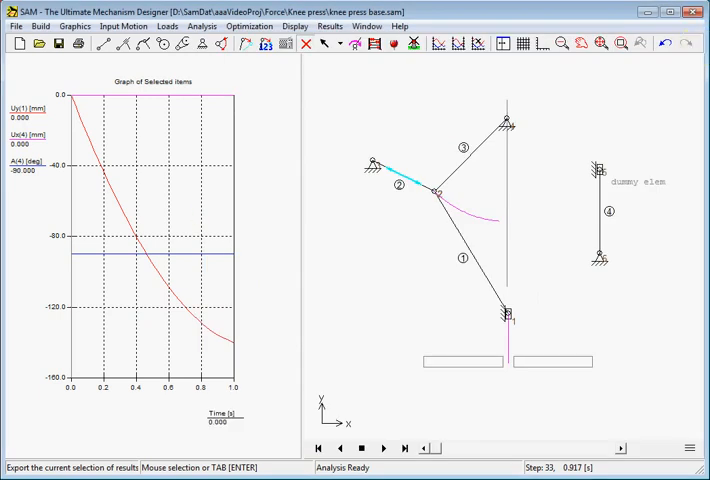
Step: Choose the Force tool from the Loads menu to begin a new force
{"action": "left_click", "coordinate": [340, 447]}
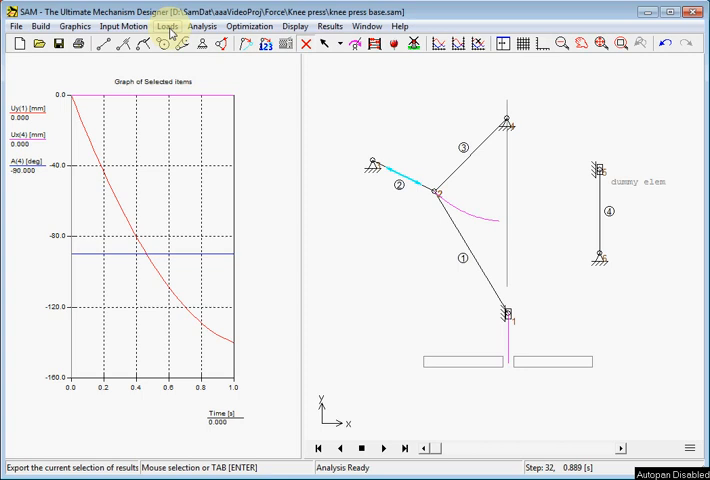
{"action": "left_click", "coordinate": [172, 26]}
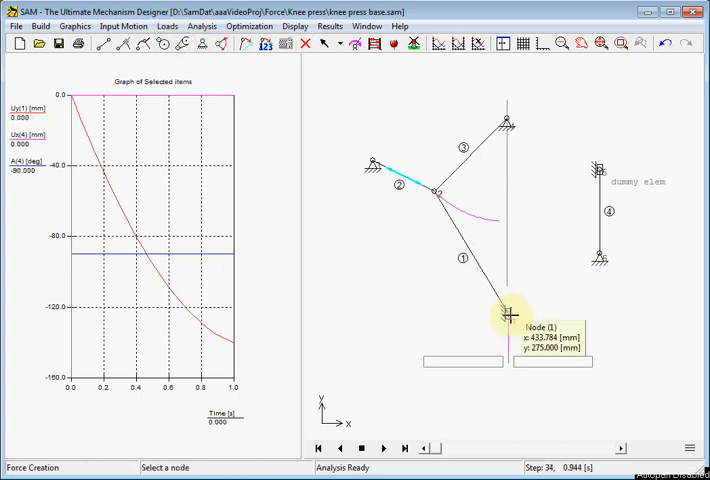
Step: Apply the force to node 1 and import table.TXT in current units
{"action": "left_click", "coordinate": [508, 315]}
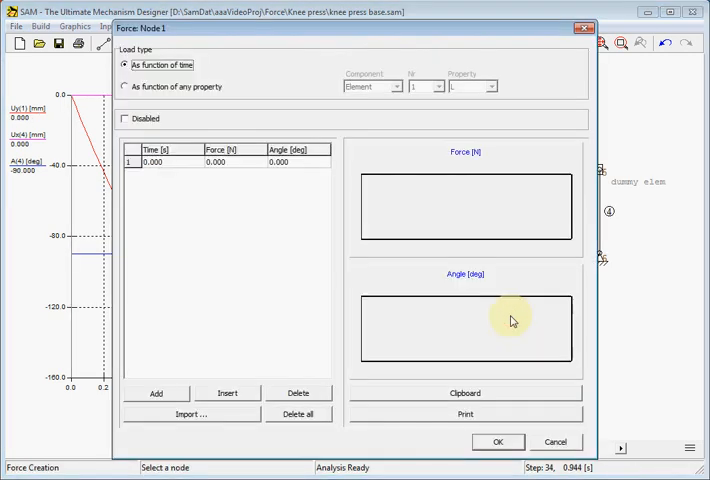
{"action": "left_click", "coordinate": [190, 414]}
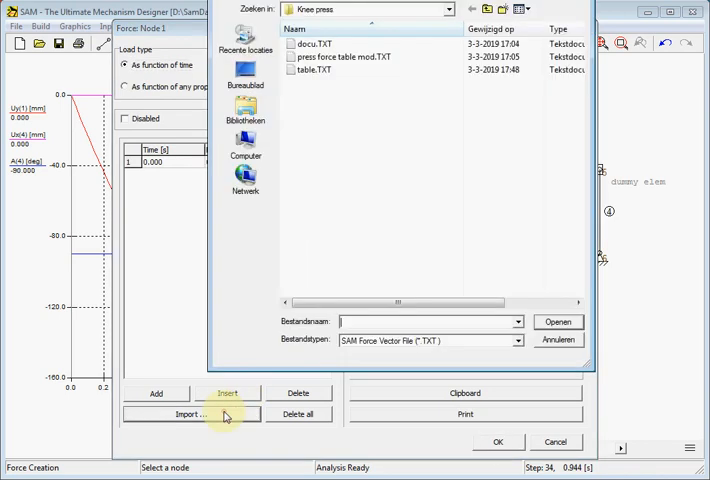
{"action": "left_click", "coordinate": [314, 71]}
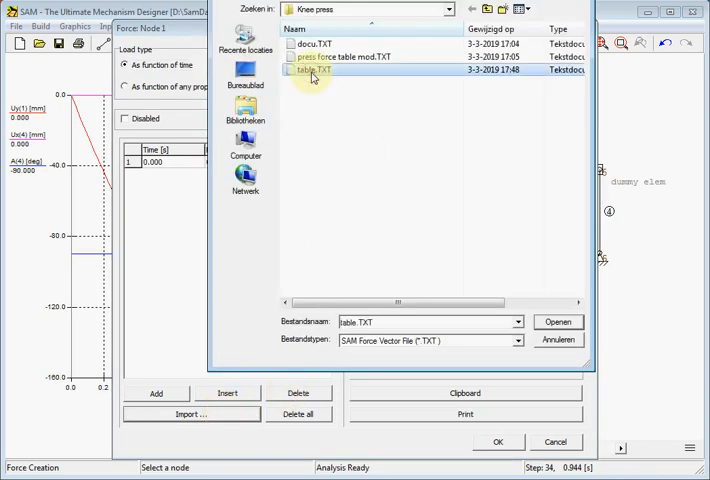
{"action": "left_click", "coordinate": [558, 321]}
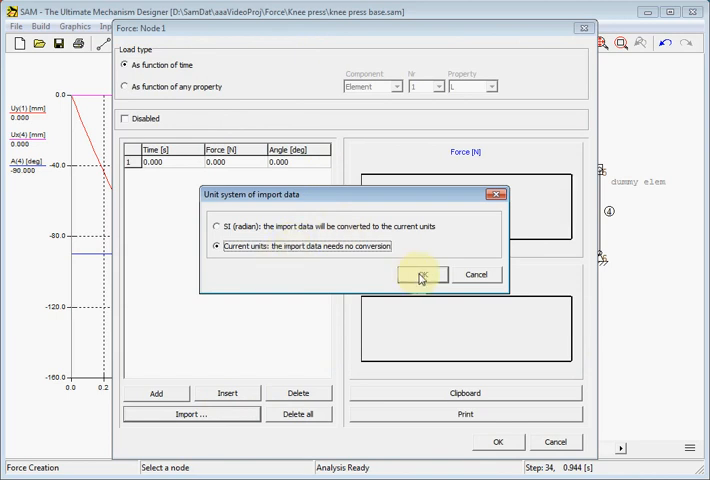
{"action": "left_click", "coordinate": [420, 275]}
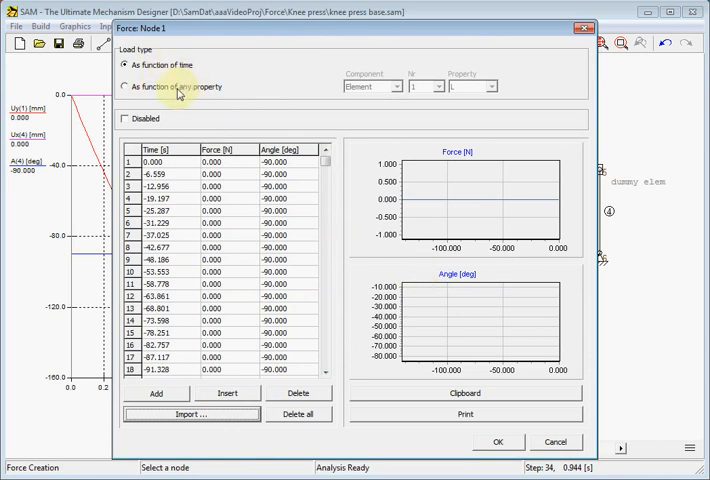
Step: Set node 1's force as a function of Node 1 property Uy and confirm
{"action": "left_click", "coordinate": [124, 86]}
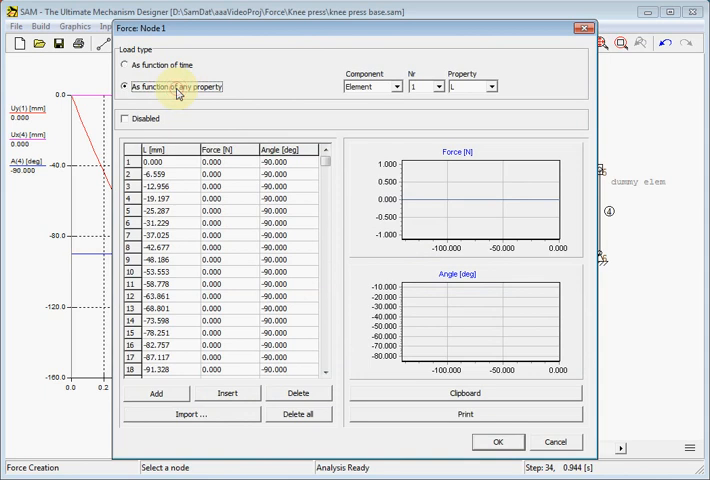
{"action": "mouse_move", "coordinate": [256, 88]}
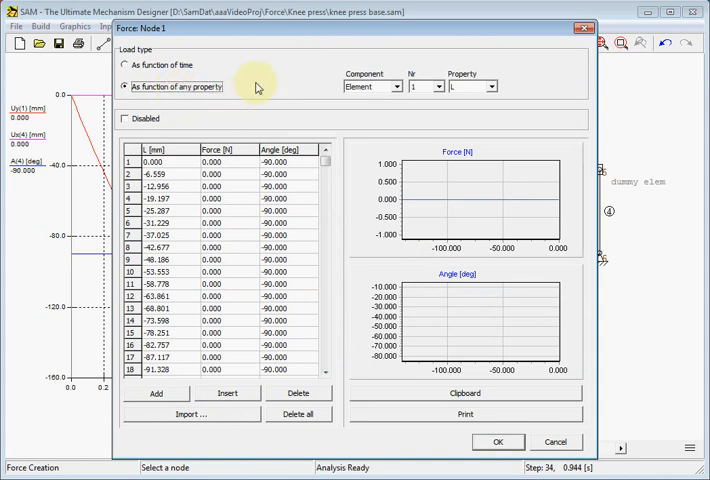
{"action": "left_click", "coordinate": [396, 86]}
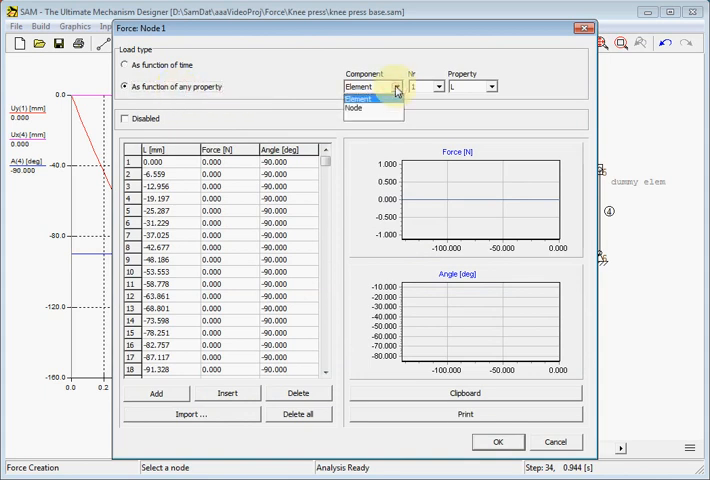
{"action": "left_click", "coordinate": [364, 108]}
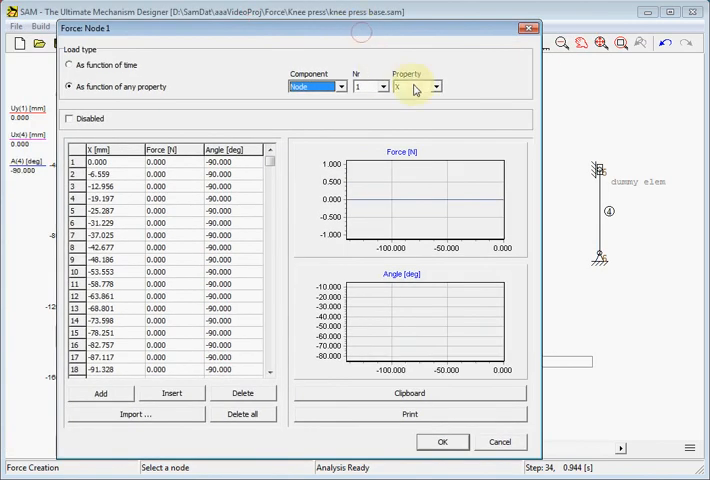
{"action": "left_click", "coordinate": [438, 86]}
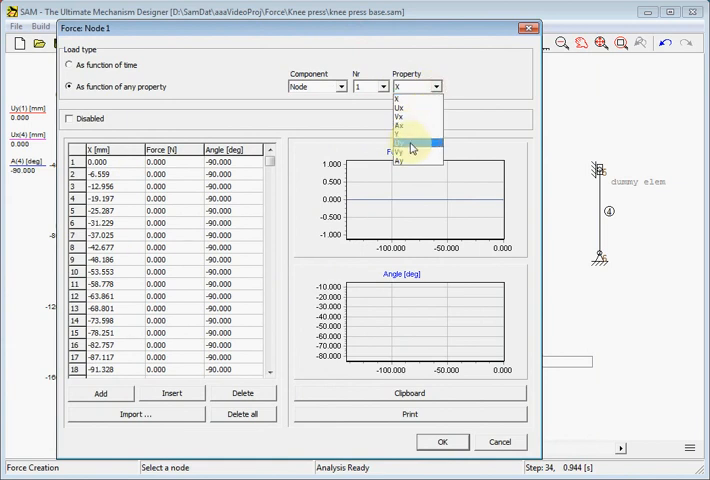
{"action": "left_click", "coordinate": [413, 148]}
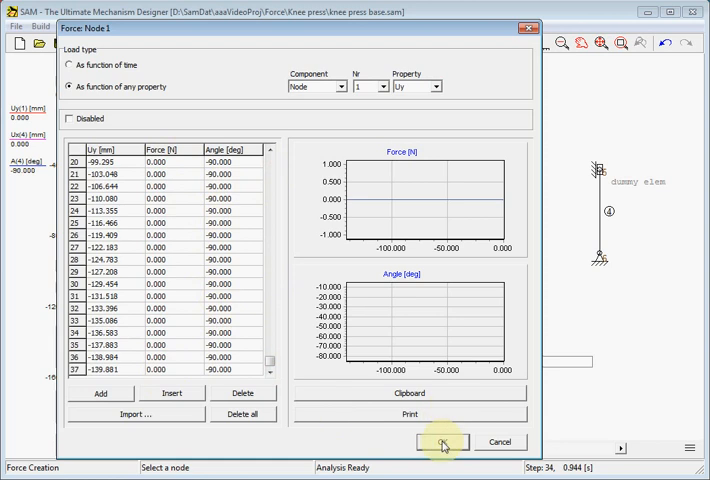
{"action": "left_click", "coordinate": [443, 442]}
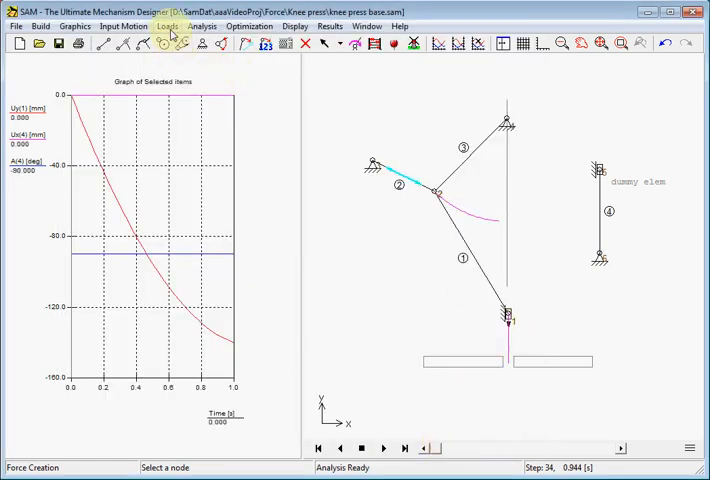
Step: Reopen node 1's force and import the table again using current units, no conversion
{"action": "left_click", "coordinate": [164, 26]}
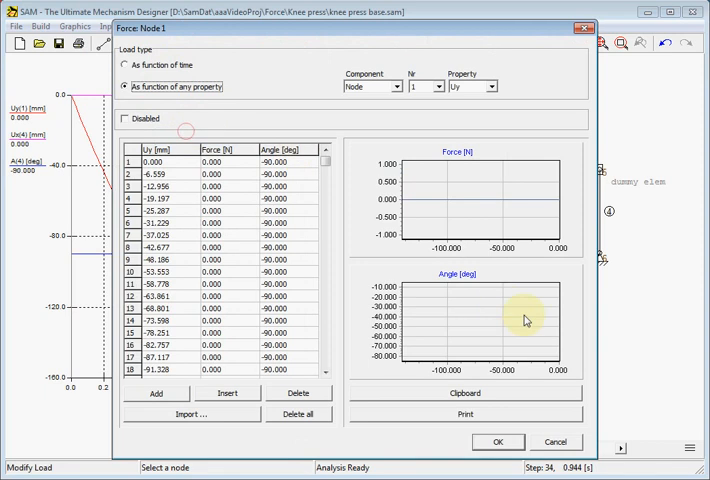
{"action": "left_click", "coordinate": [497, 442]}
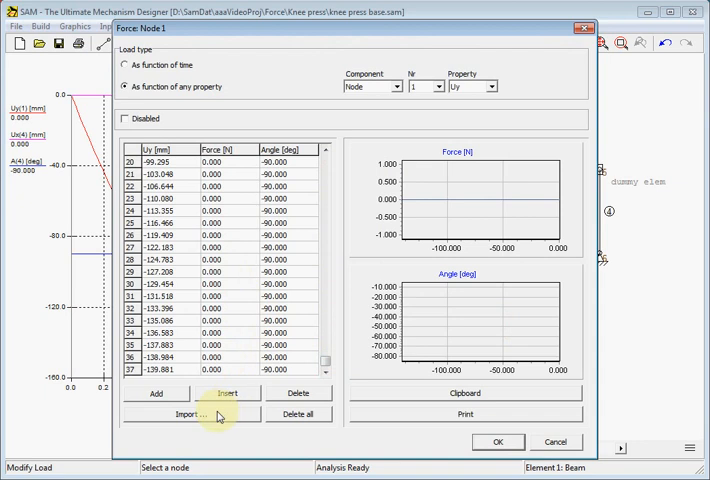
{"action": "left_click", "coordinate": [191, 414]}
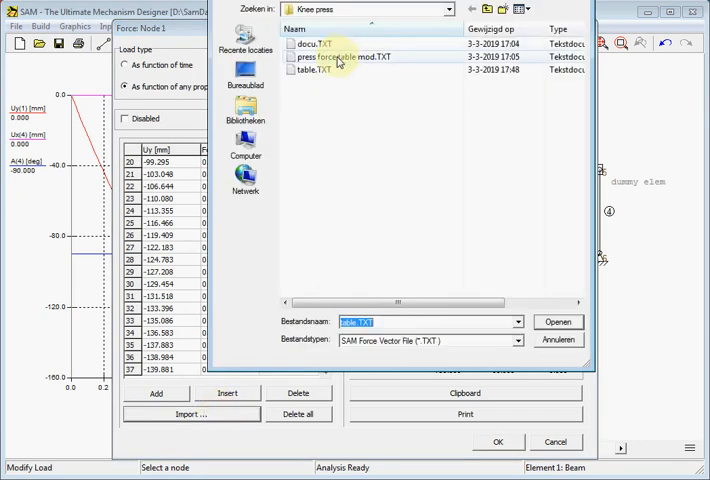
{"action": "left_click", "coordinate": [558, 321]}
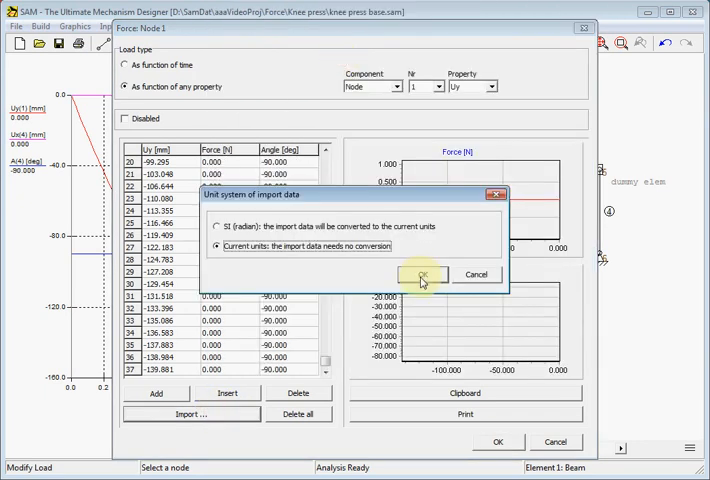
{"action": "left_click", "coordinate": [421, 275]}
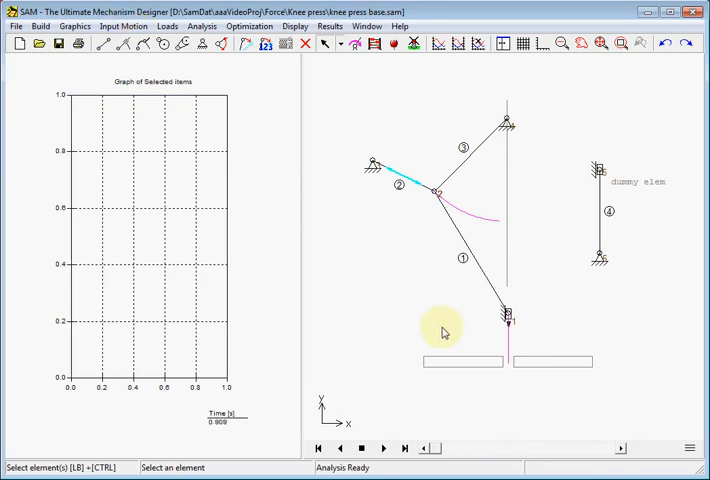
{"action": "mouse_move", "coordinate": [546, 327]}
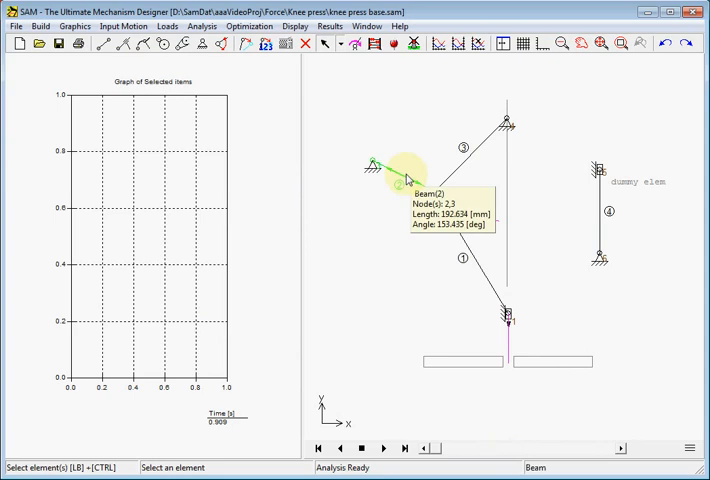
Step: Graph node 1's vertical force Fy(1), reaching about −800 N near stroke end
{"action": "left_click", "coordinate": [440, 43]}
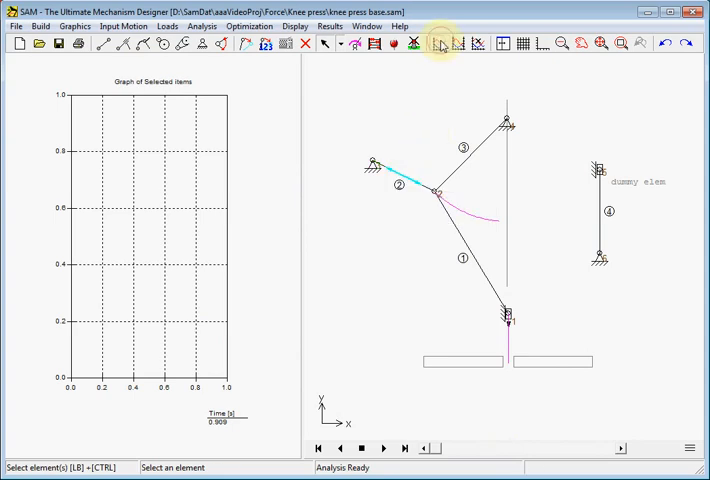
{"action": "left_click", "coordinate": [508, 315]}
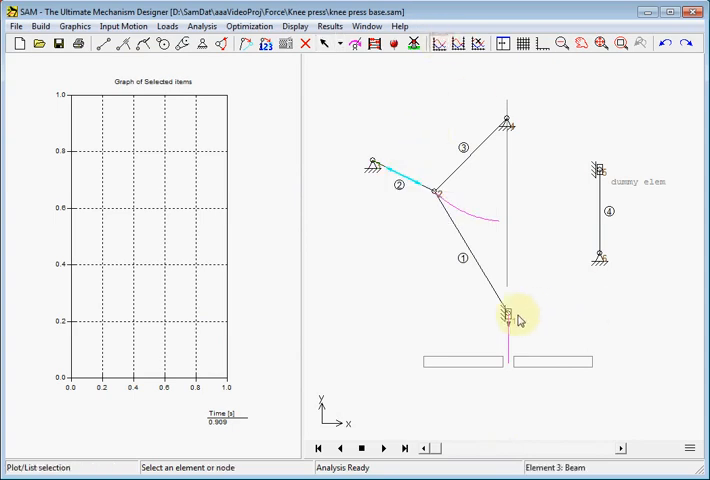
{"action": "double_click", "coordinate": [507, 315]}
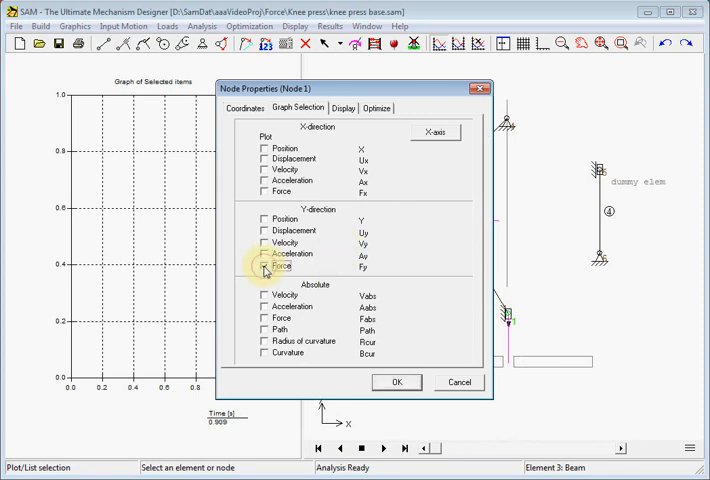
{"action": "left_click", "coordinate": [396, 381]}
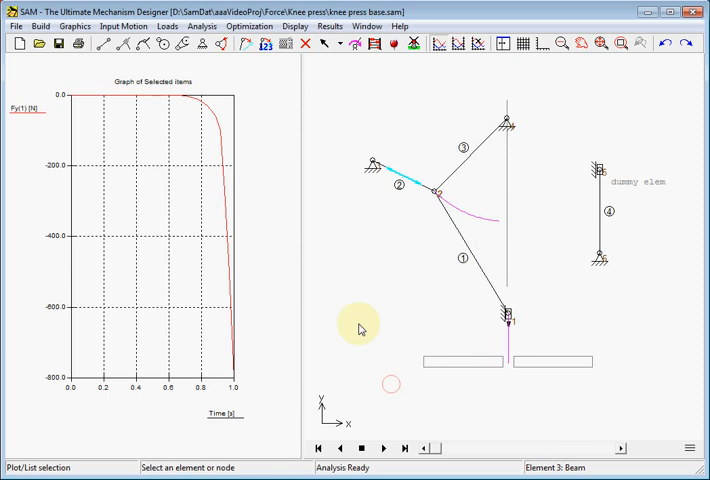
{"action": "left_click", "coordinate": [425, 447]}
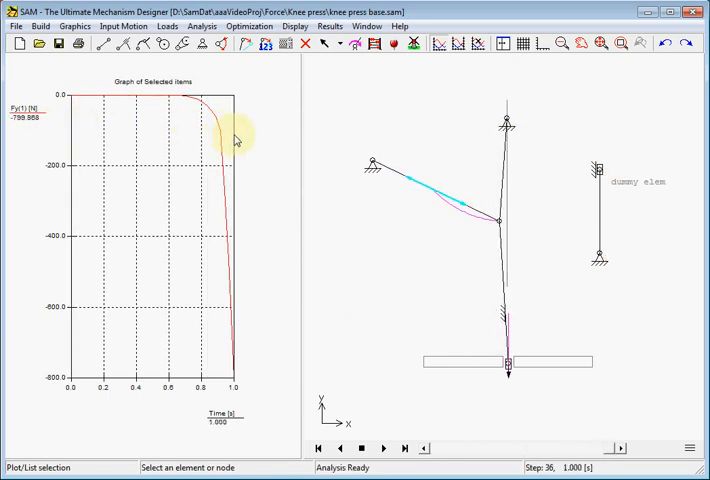
{"action": "left_click", "coordinate": [339, 448]}
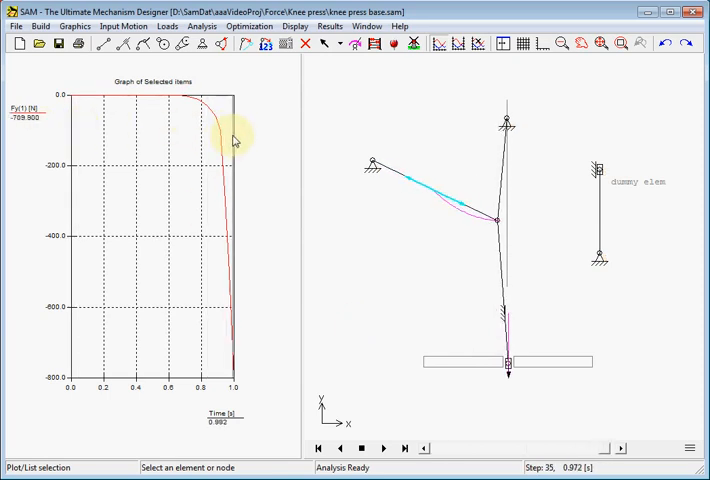
{"action": "left_click", "coordinate": [318, 448]}
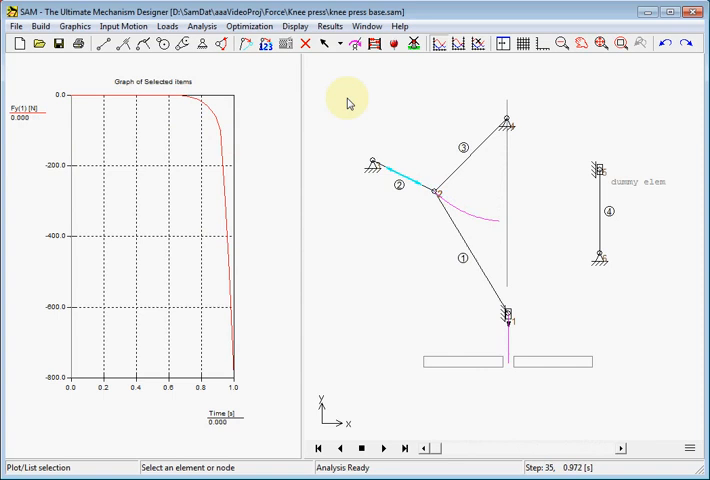
{"action": "mouse_move", "coordinate": [380, 98]}
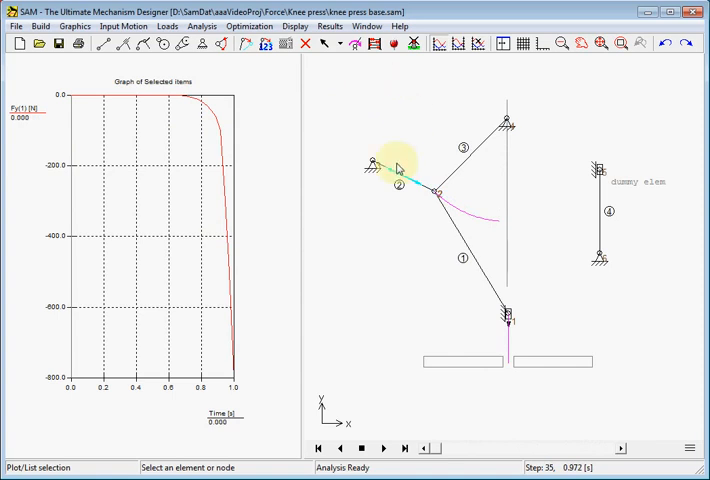
Step: Tick Normal force (Fn1) on beam 2's Graph Selection tab to add Fn1(2)
{"action": "double_click", "coordinate": [438, 192]}
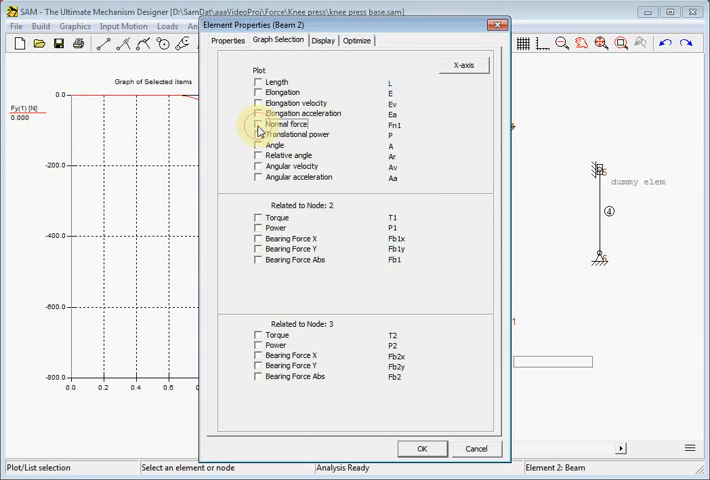
{"action": "left_click", "coordinate": [421, 448]}
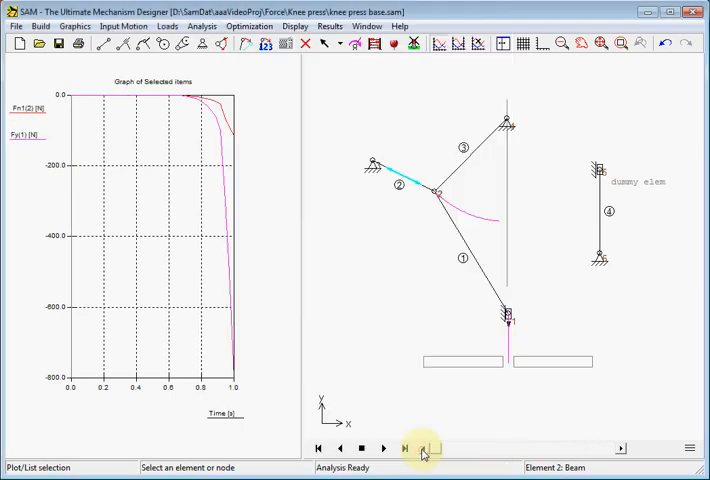
{"action": "left_click", "coordinate": [426, 447]}
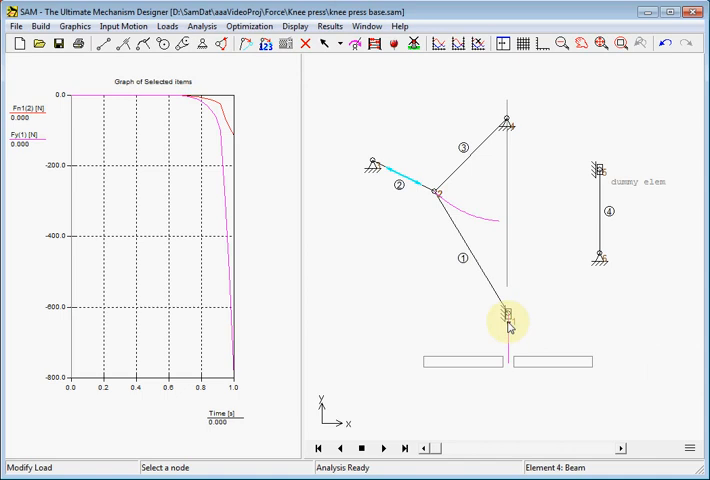
Step: Open the force load table of node 1 for editing
{"action": "left_click", "coordinate": [167, 26]}
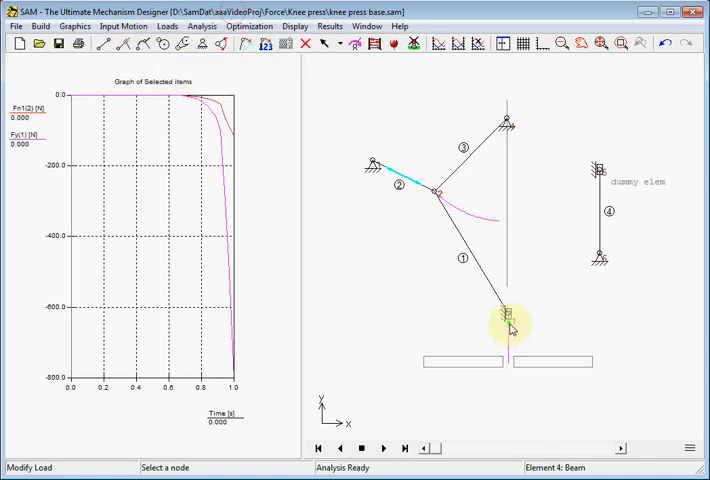
{"action": "double_click", "coordinate": [510, 320]}
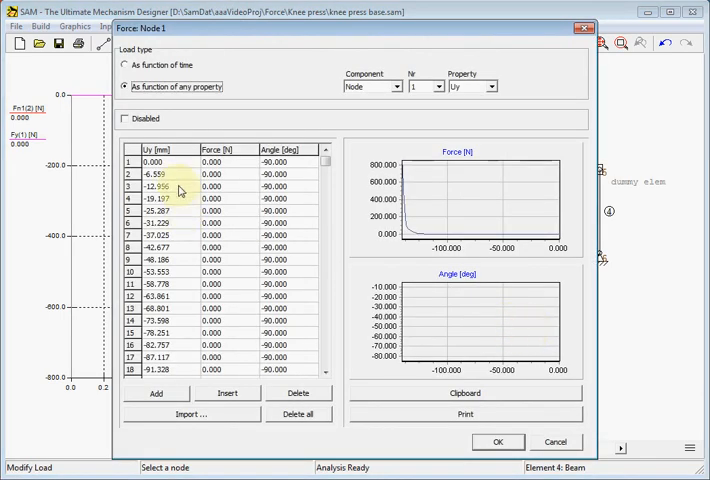
{"action": "left_click", "coordinate": [148, 161]}
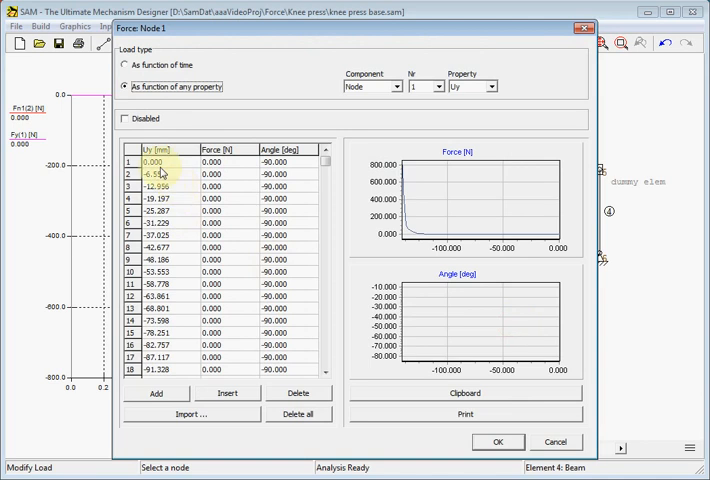
{"action": "left_click", "coordinate": [134, 161]}
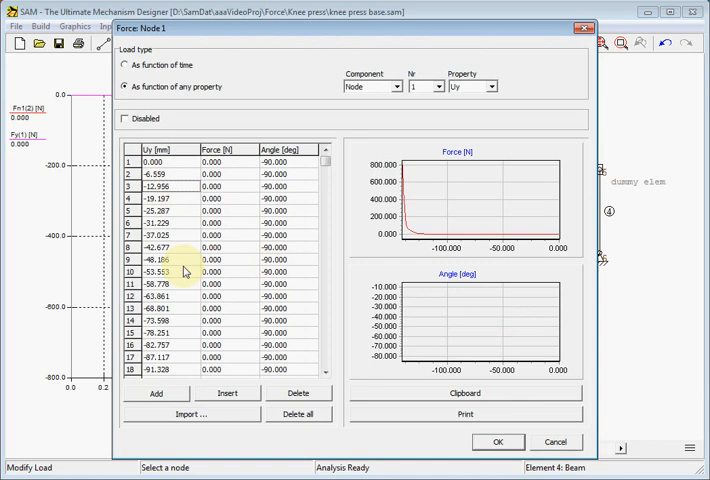
Step: Delete the table rows between Uy -12.956 and -87.117 and accept the edited table
{"action": "left_click", "coordinate": [175, 187]}
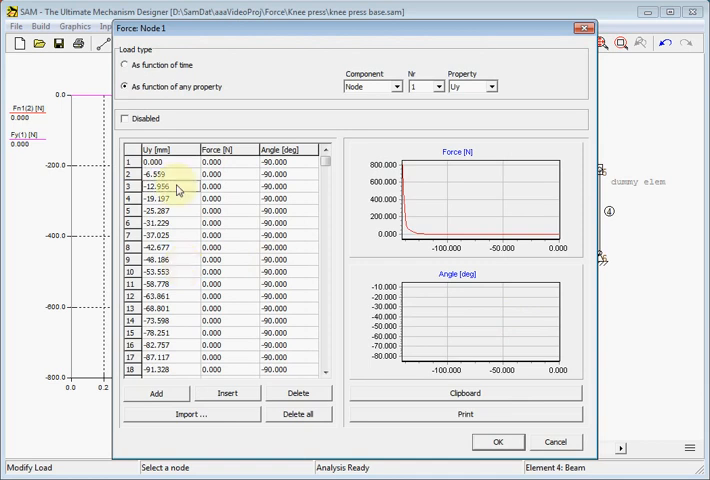
{"action": "left_click", "coordinate": [155, 186]}
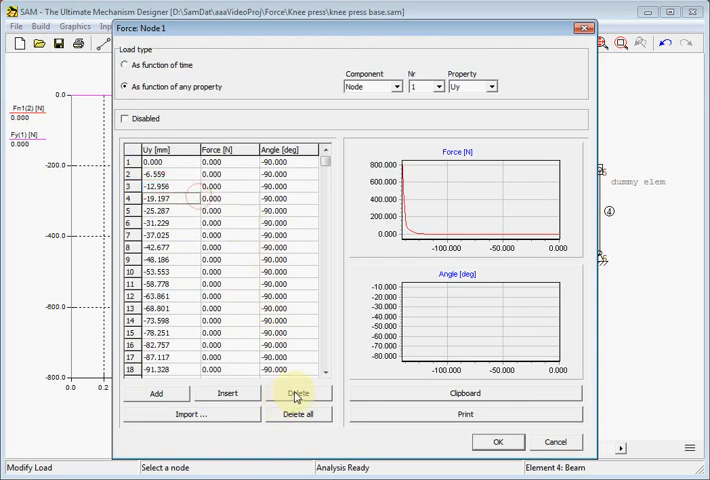
{"action": "left_click", "coordinate": [298, 393]}
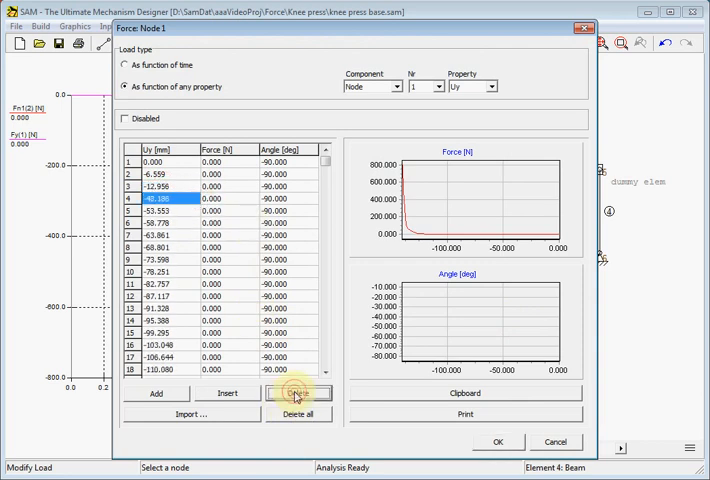
{"action": "left_click", "coordinate": [295, 392]}
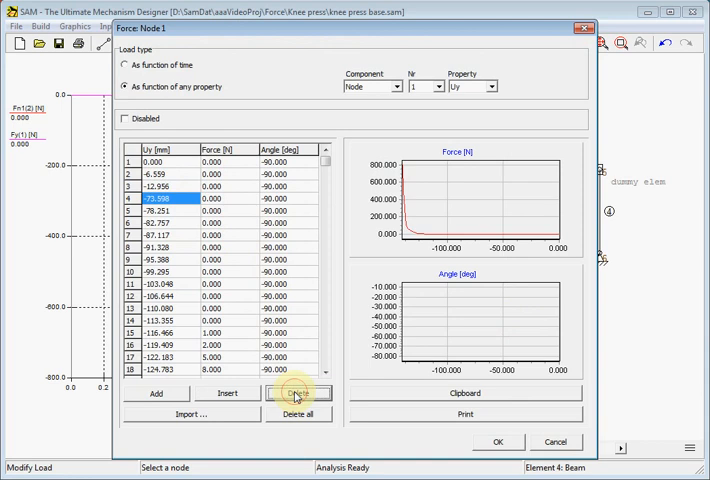
{"action": "left_click", "coordinate": [298, 392]}
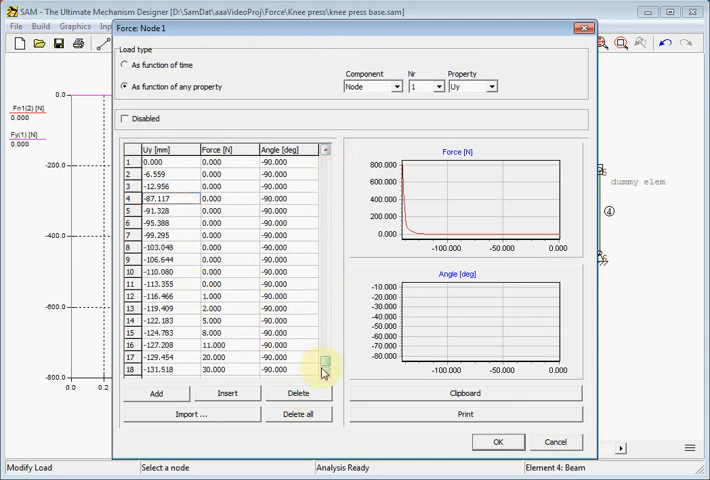
{"action": "left_click", "coordinate": [497, 441]}
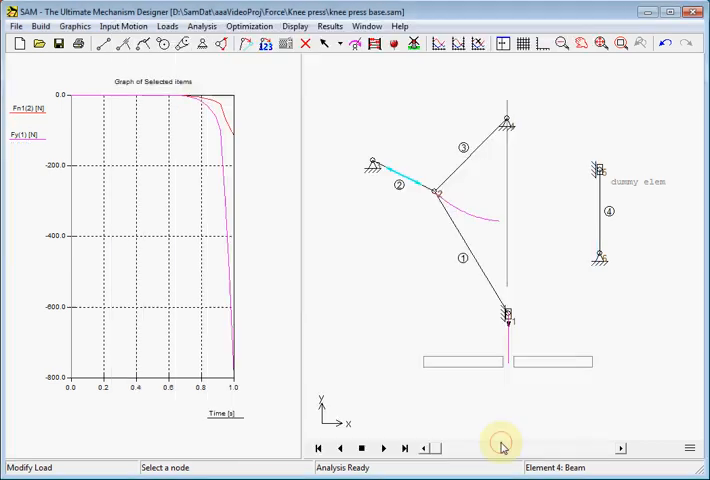